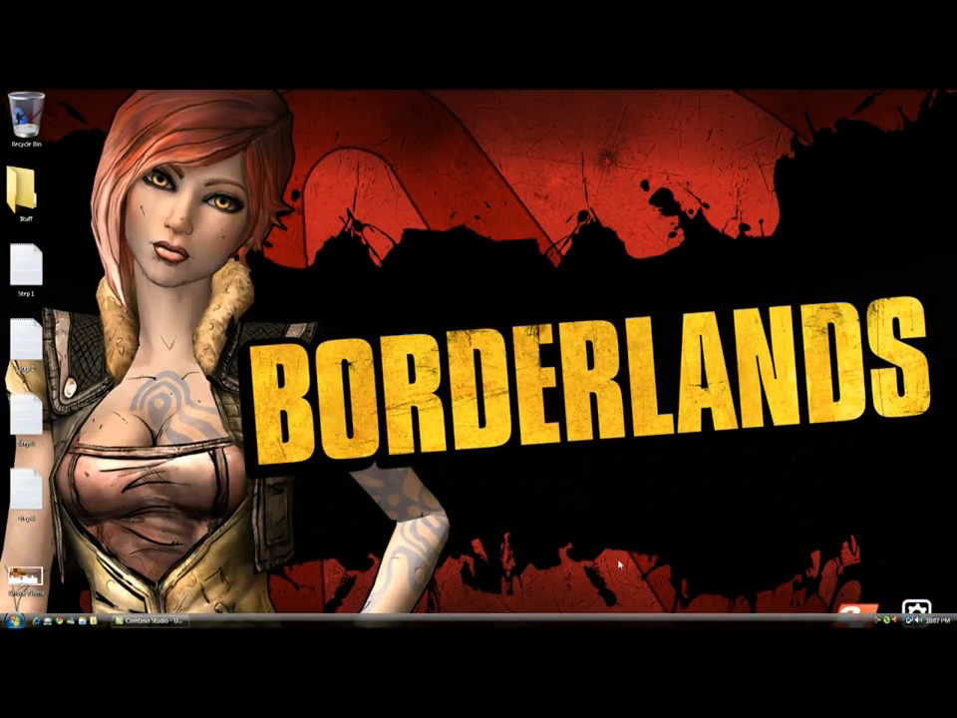
Open the desktop instruction note in Notepad explaining where minecraft.jar lives.
{"action": "double_click", "coordinate": [24, 263]}
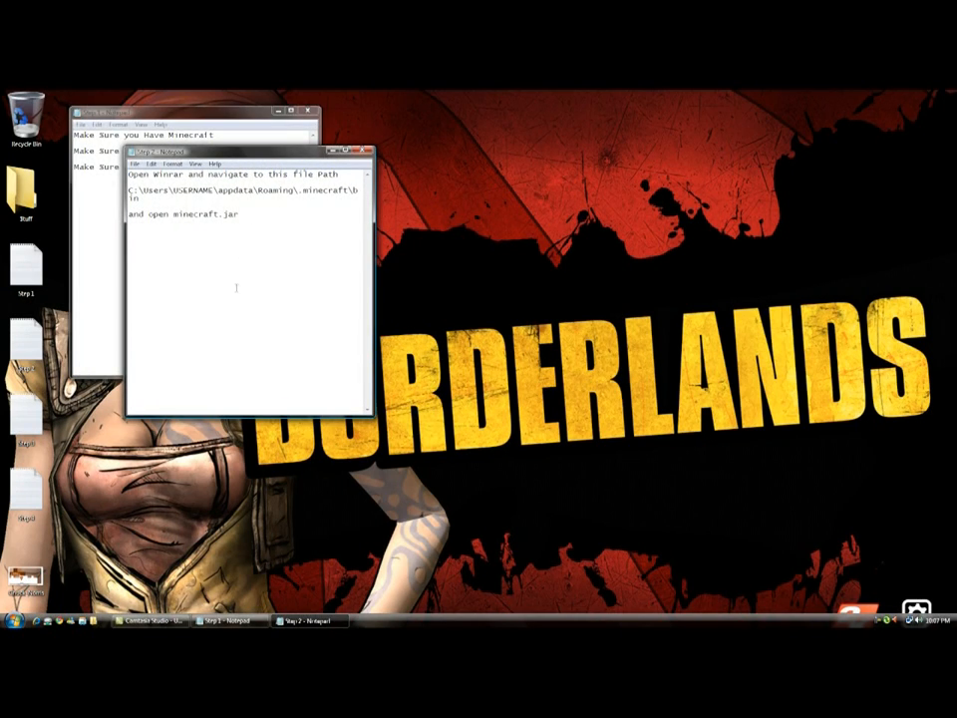
{"action": "mouse_move", "coordinate": [189, 251]}
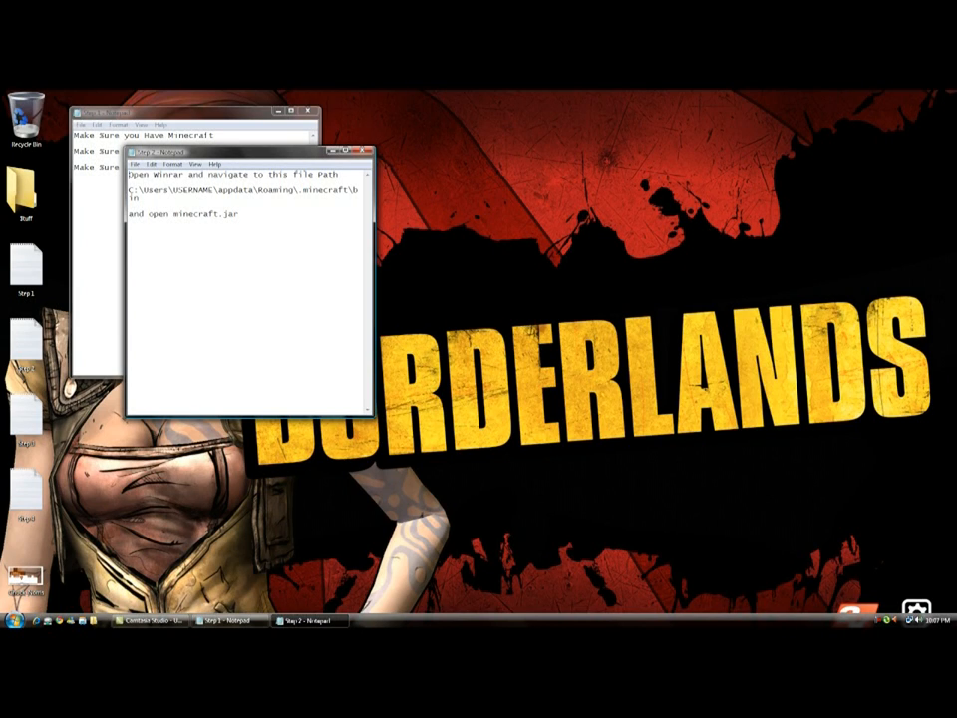
Open minecraft.jar from AppData\Roaming\.minecraft\bin in WinRAR to list its contents.
{"action": "left_click", "coordinate": [12, 630]}
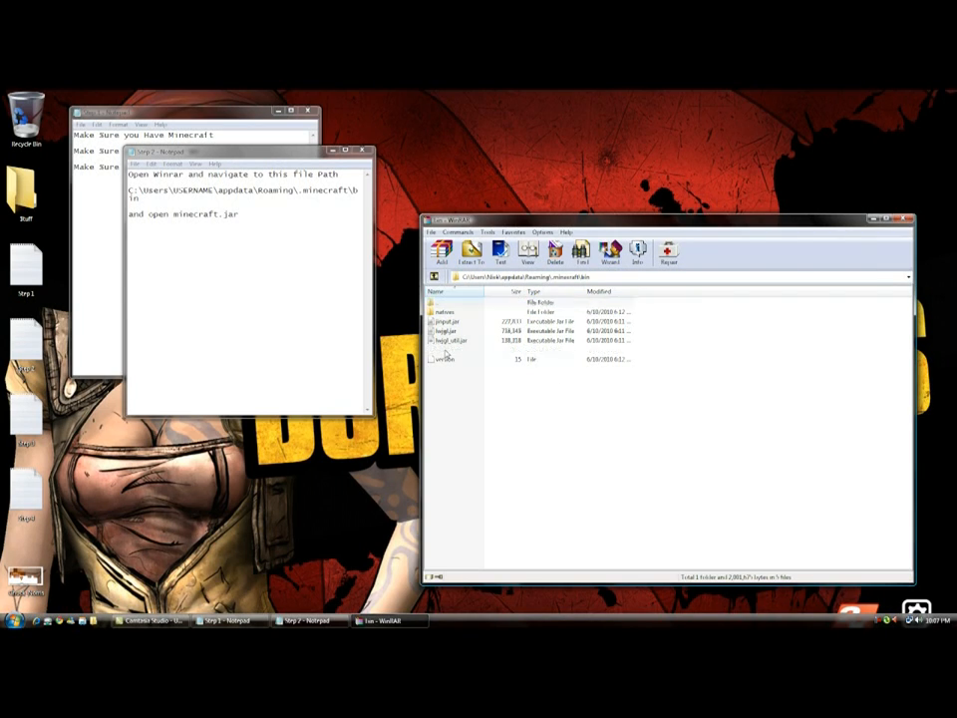
{"action": "double_click", "coordinate": [446, 338]}
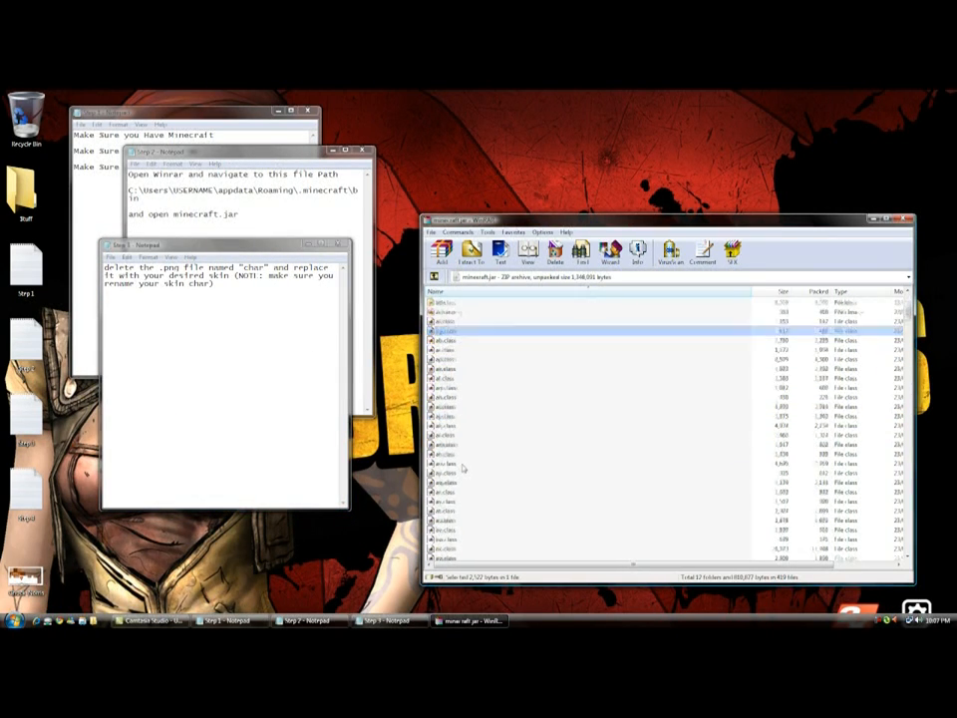
Locate and select the old char.png skin image inside minecraft.jar.
{"action": "scroll", "scroll_direction": "down", "scroll_amount": 3}
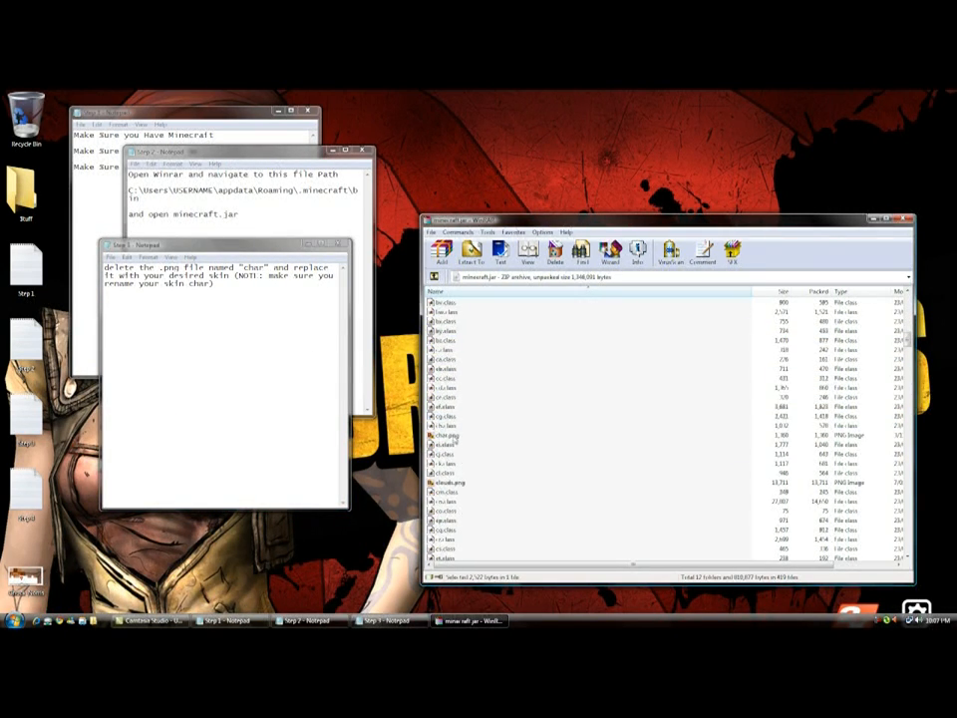
{"action": "left_click", "coordinate": [449, 435]}
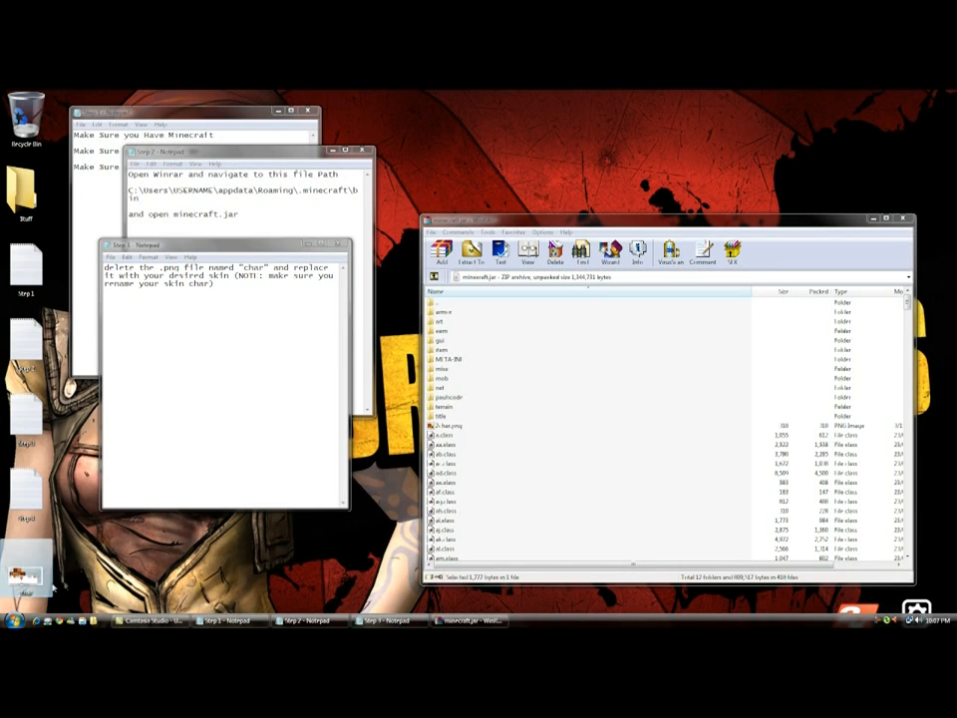
Add the new char.png skin into minecraft.jar, confirming the archive parameters dialog.
{"action": "left_click", "coordinate": [443, 252]}
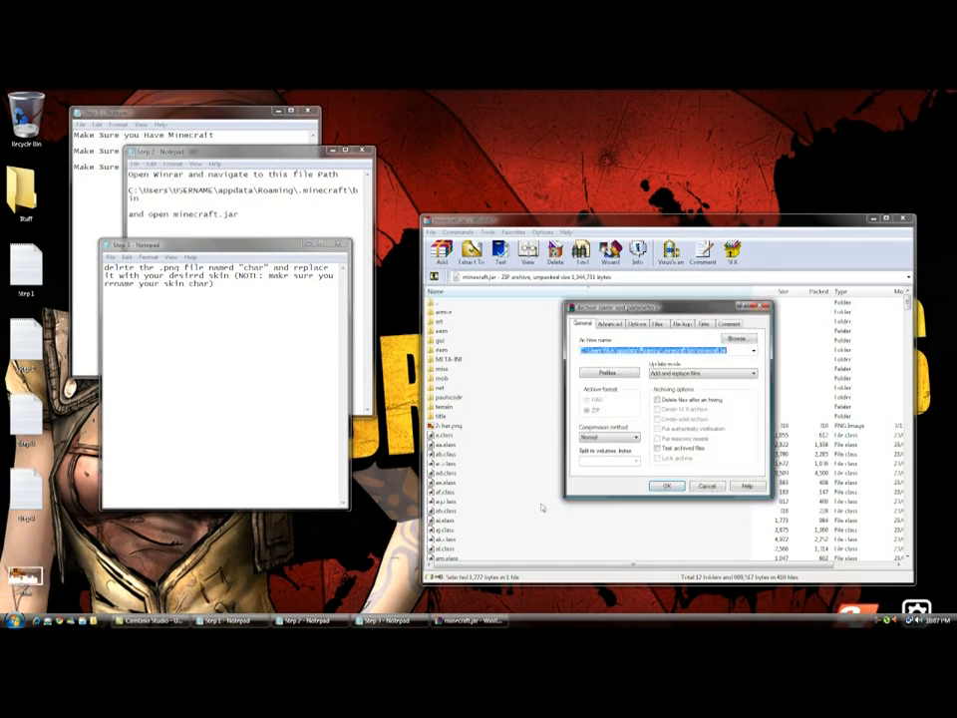
{"action": "left_click", "coordinate": [666, 487]}
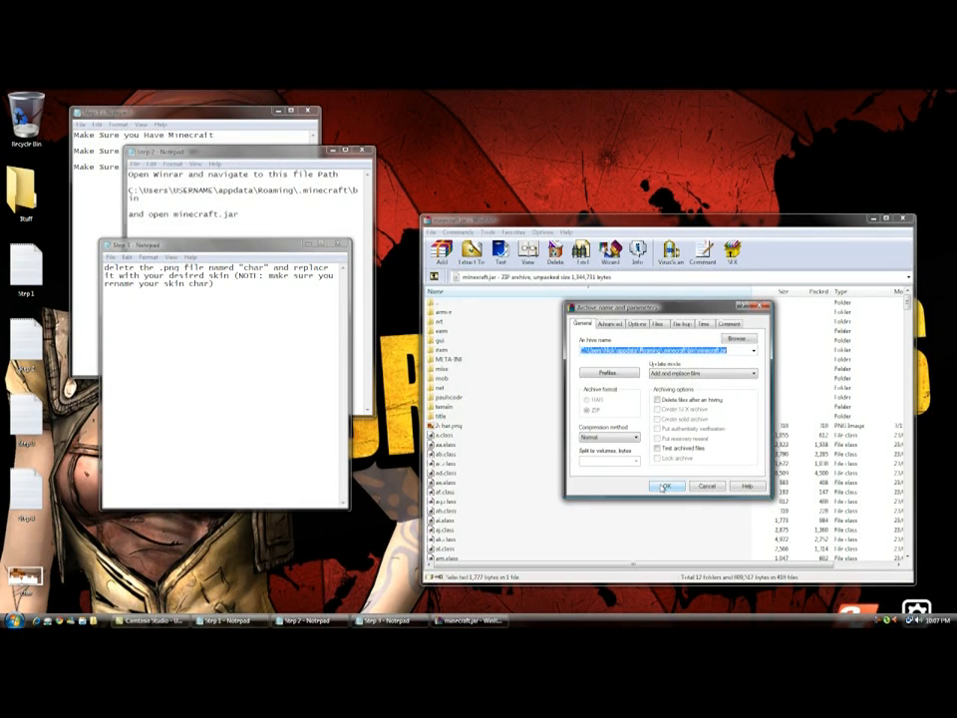
{"action": "left_click", "coordinate": [664, 486]}
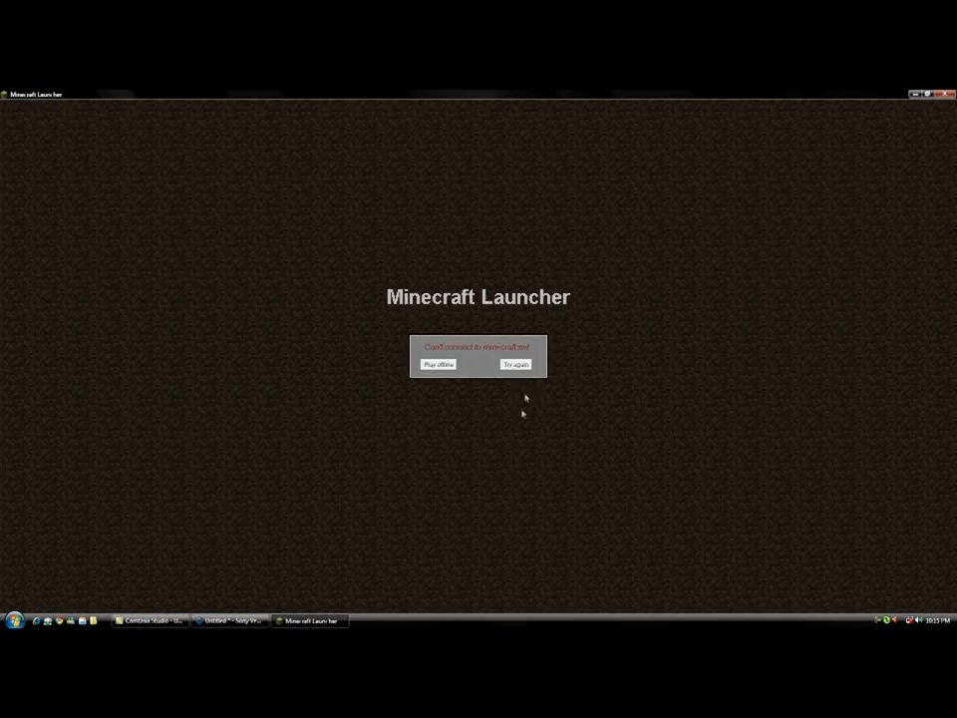
Launch Minecraft and choose Play offline to reach the main menu.
{"action": "left_click", "coordinate": [439, 363]}
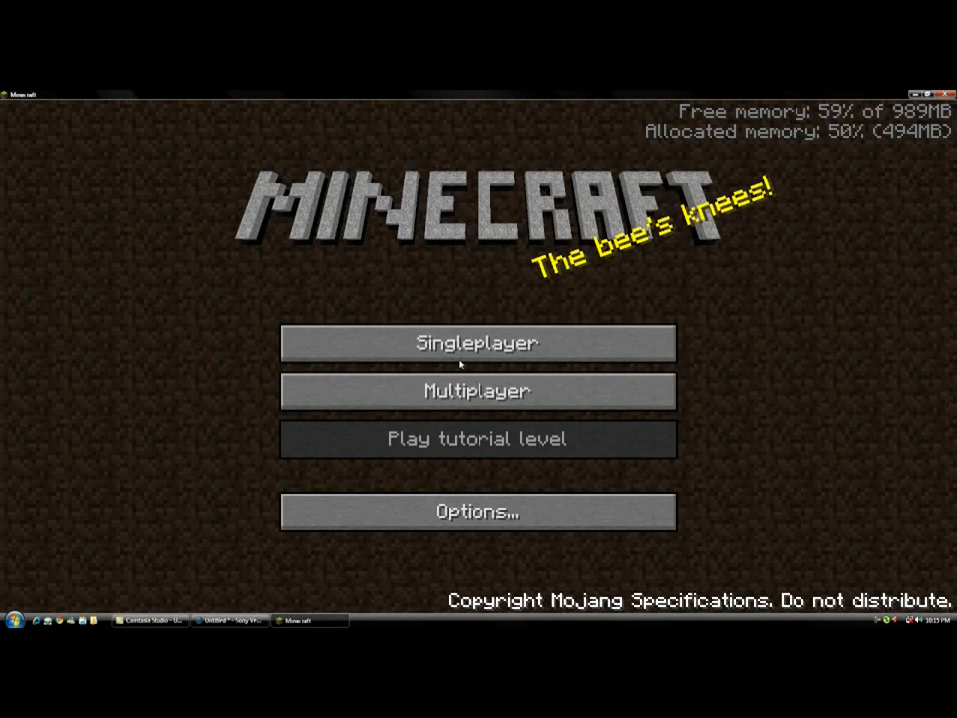
Enter a singleplayer world and view the inventory showing the character's new white-outfit skin.
{"action": "left_click", "coordinate": [478, 343]}
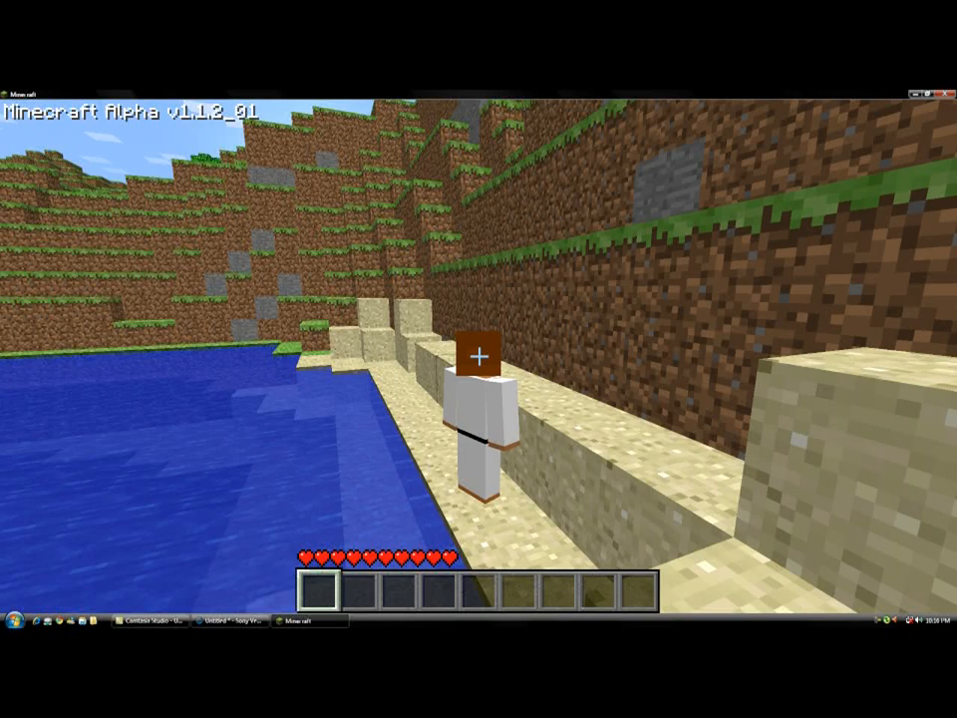
{"action": "key", "text": "e"}
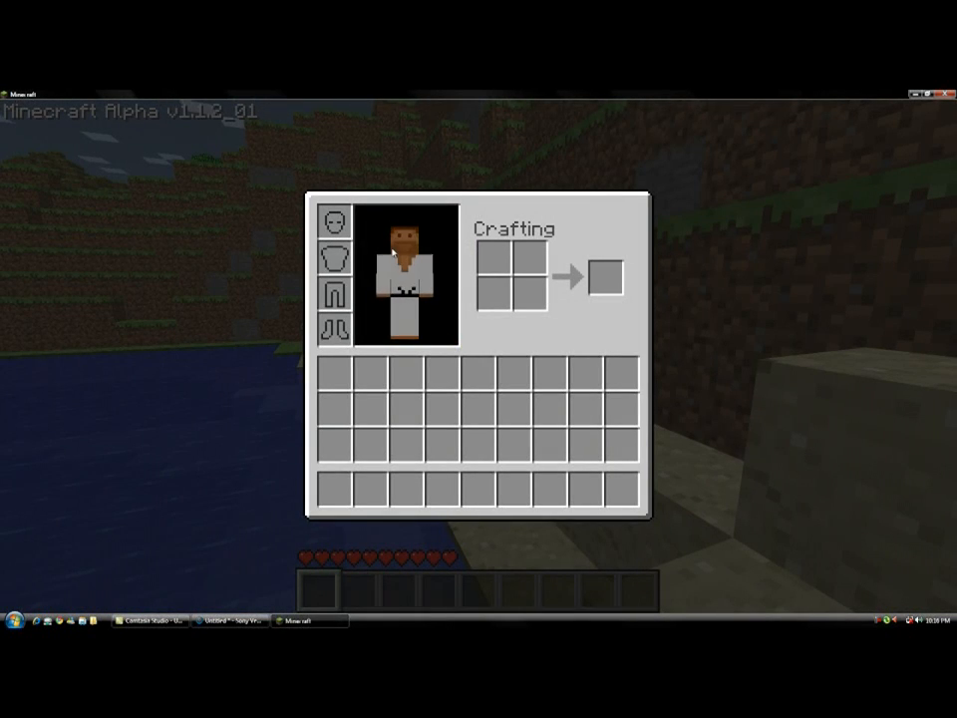